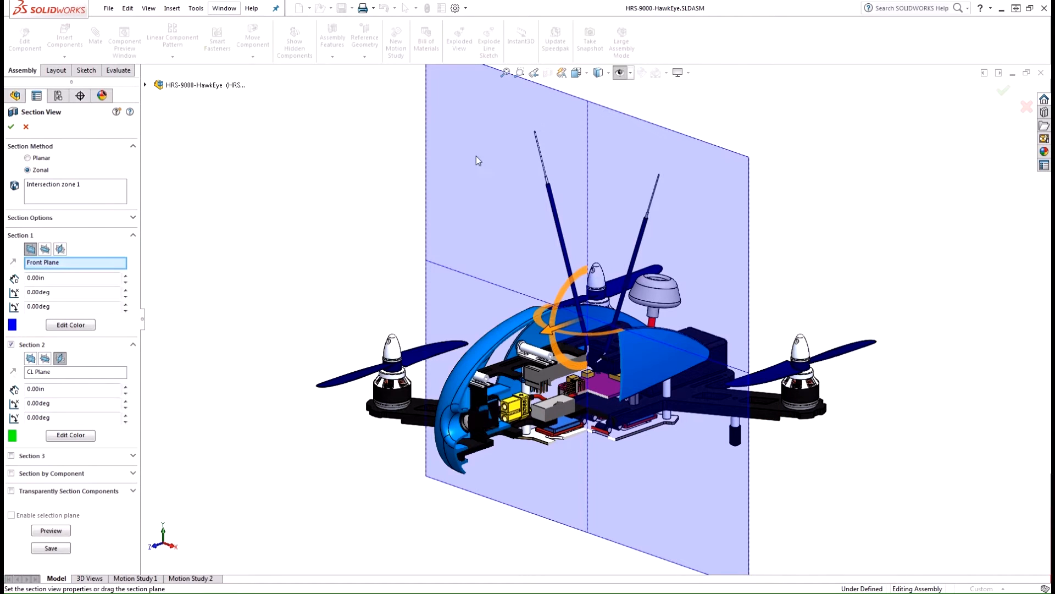
{"action": "mouse_move", "coordinate": [338, 242]}
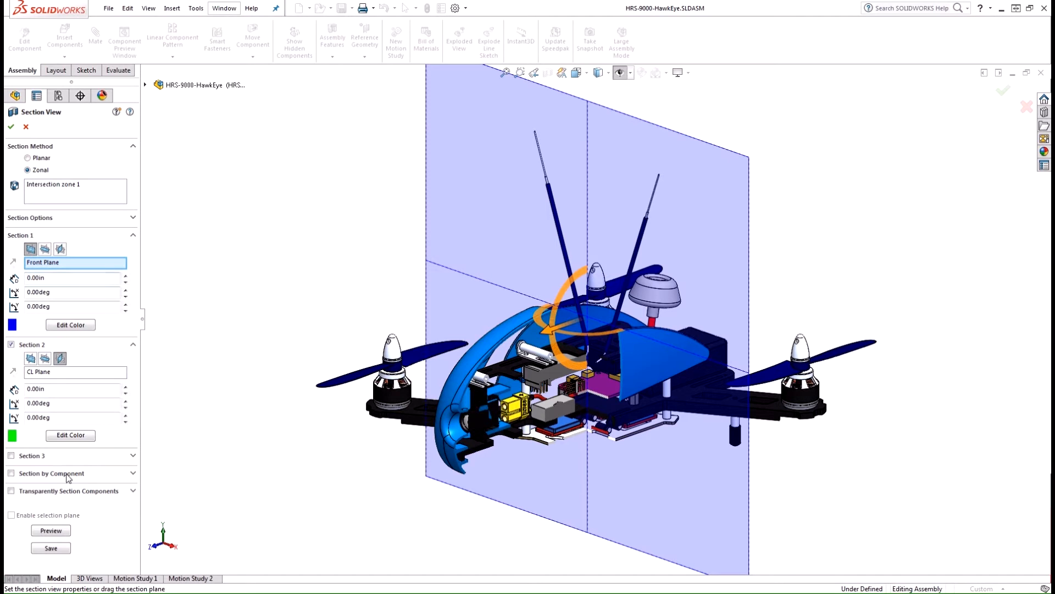
Step: Enable Section by Component and set it to include only selected components
{"action": "left_click", "coordinate": [12, 472]}
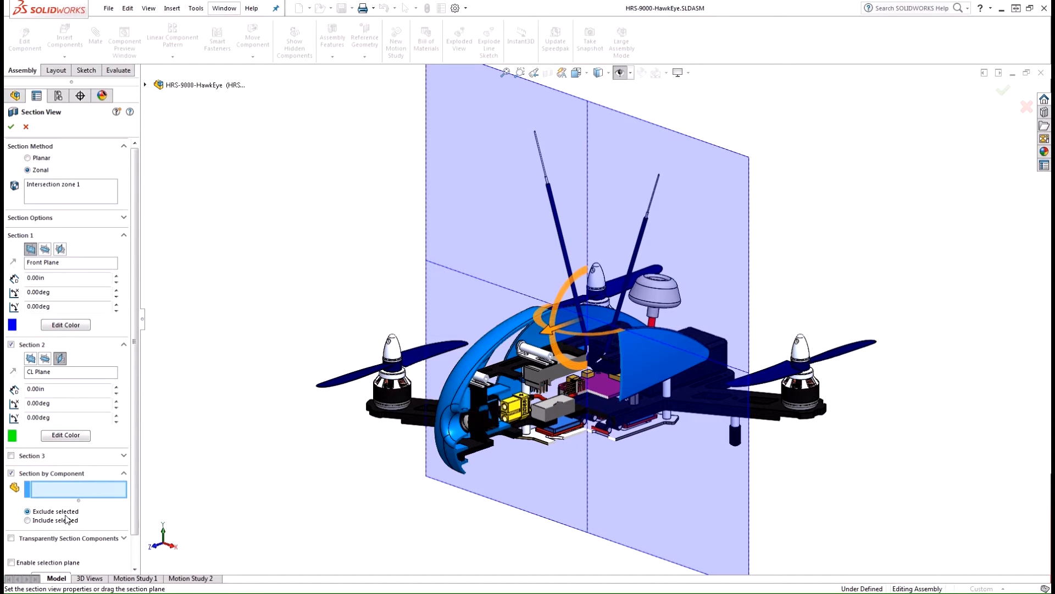
{"action": "left_click", "coordinate": [28, 519]}
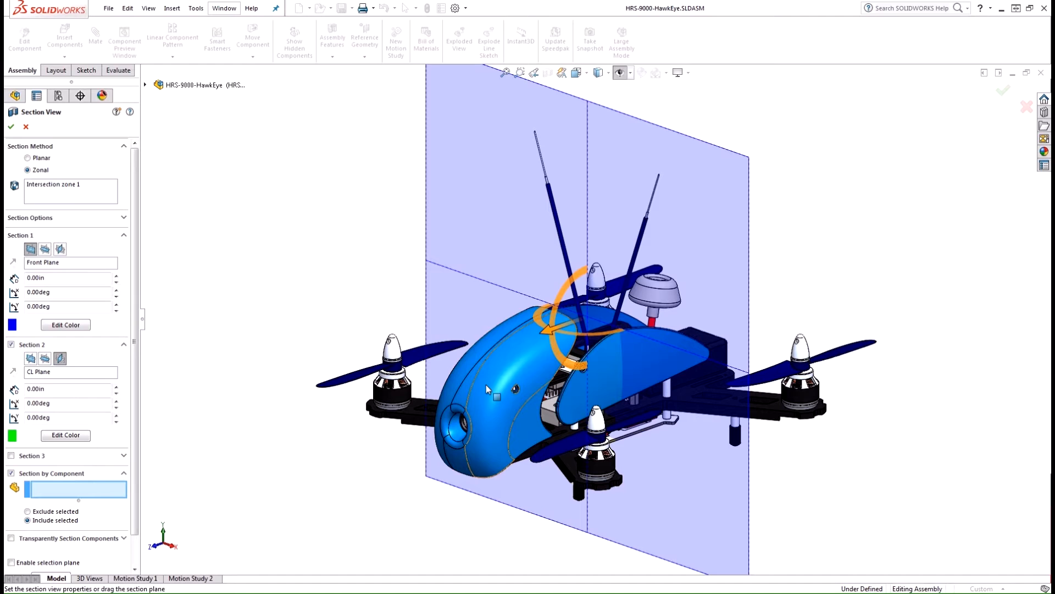
Step: Select the body shell for cutting and reopen the Section View tool
{"action": "left_click", "coordinate": [485, 389]}
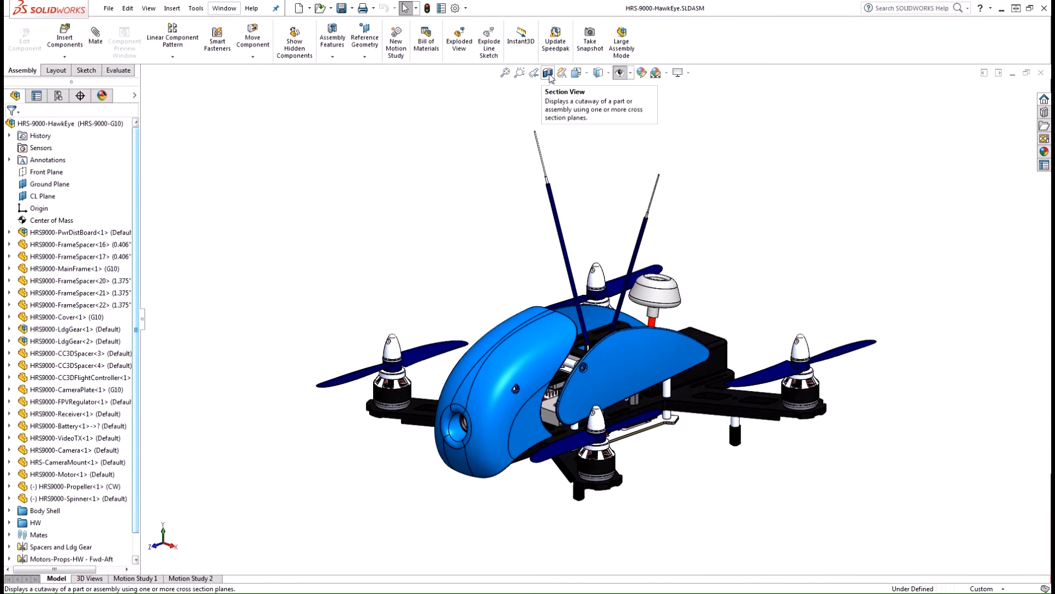
{"action": "left_click", "coordinate": [548, 73]}
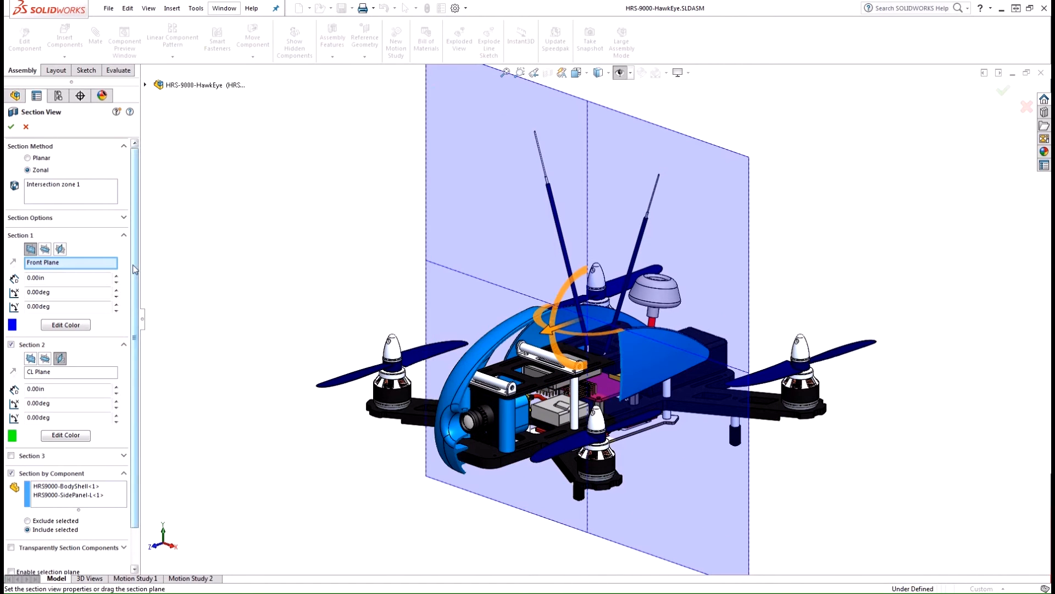